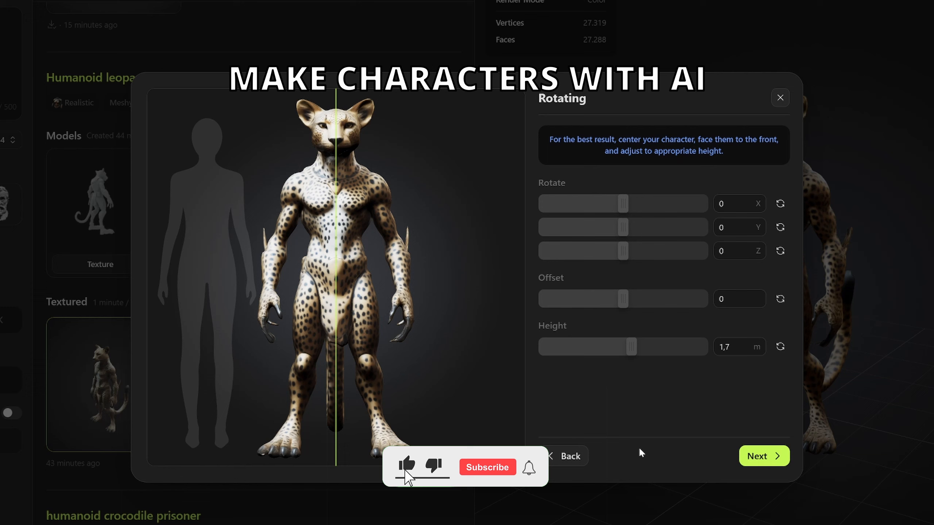
Advance the leopard's rigging from the Rotating step to Place Markers
{"action": "left_click", "coordinate": [486, 467]}
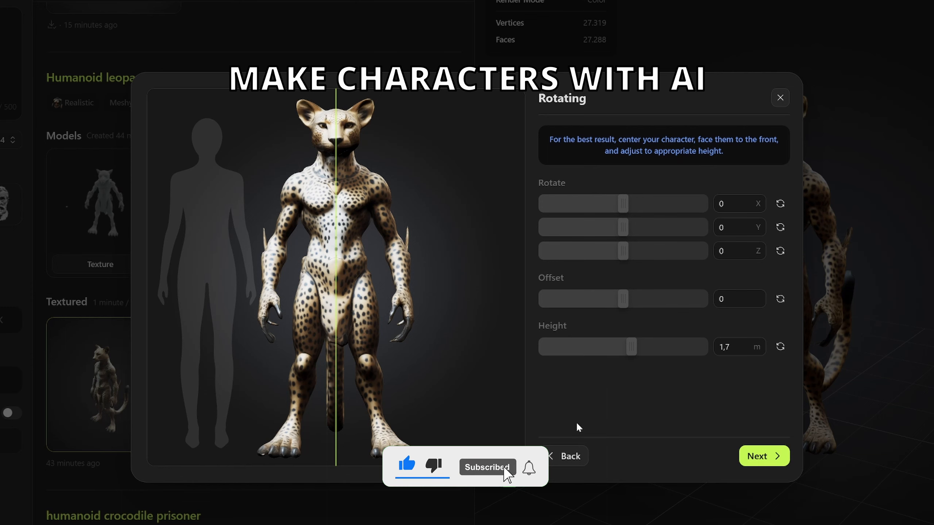
{"action": "left_click", "coordinate": [763, 455]}
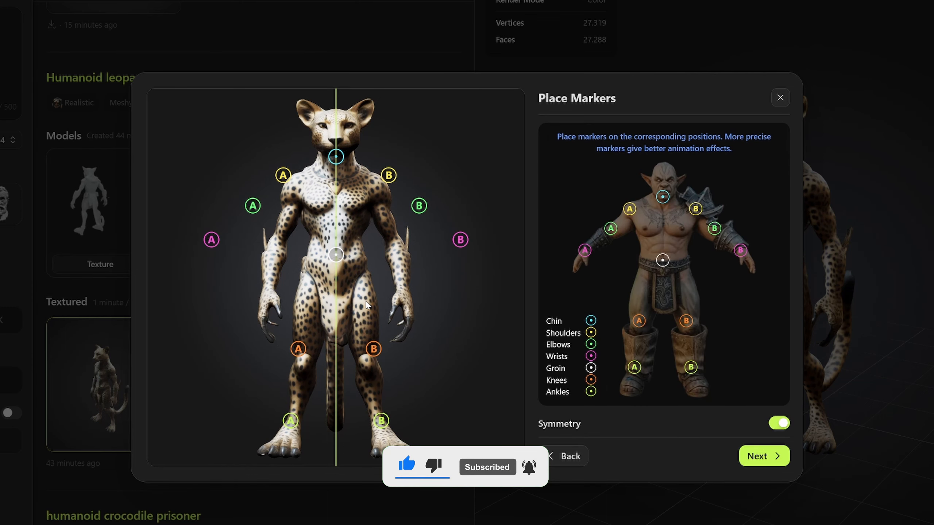
{"action": "left_click", "coordinate": [779, 97]}
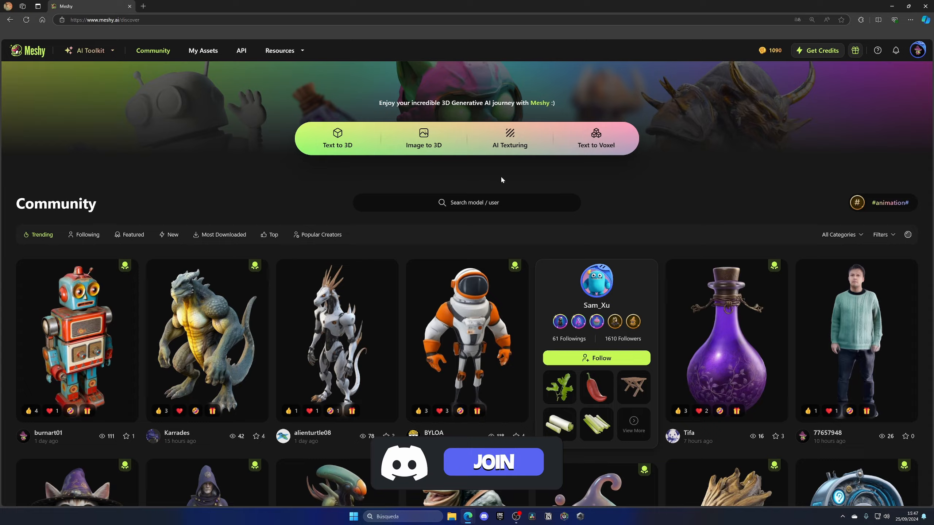
Scroll through the trending user-made models in the community feed
{"action": "scroll", "scroll_direction": "down", "scroll_amount": 3}
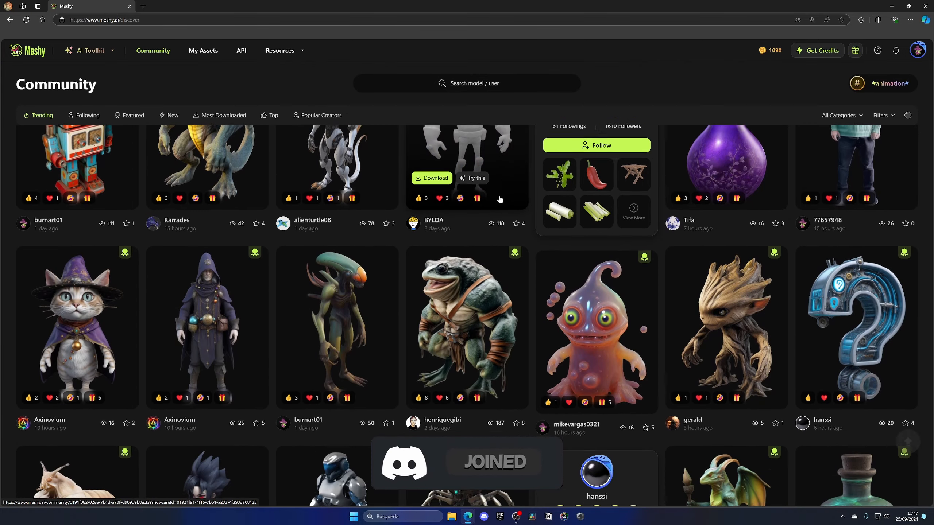
{"action": "scroll", "scroll_direction": "down", "scroll_amount": 3}
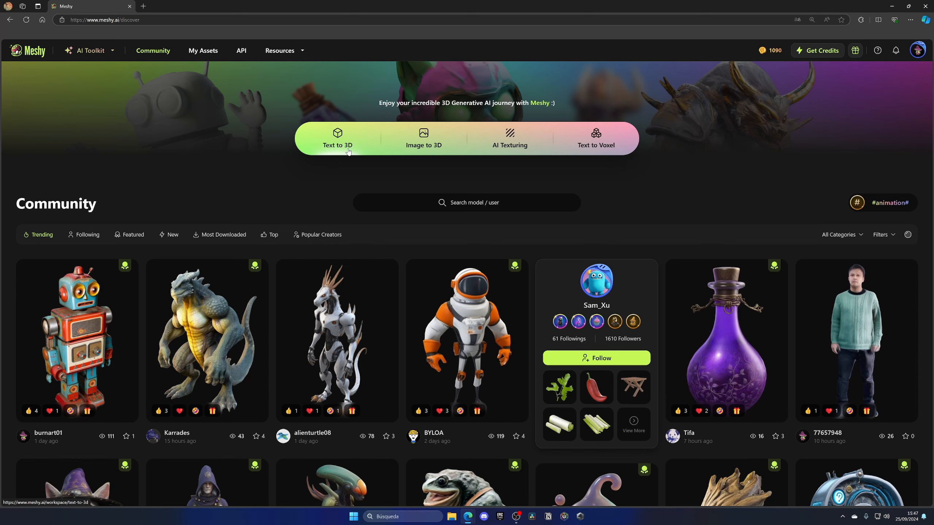
Set up Text to 3D with prompt 'Humanoid elephant' and Meshy-4 as the model
{"action": "left_click", "coordinate": [337, 138]}
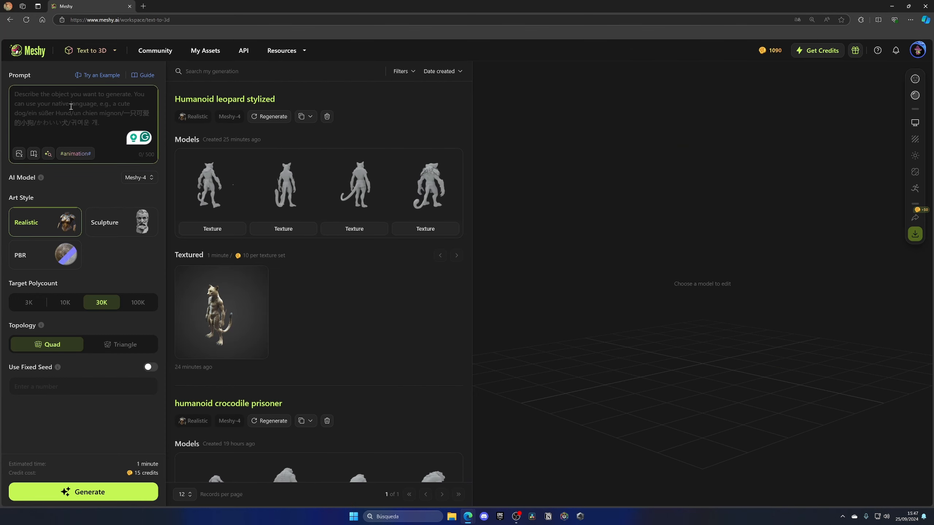
{"action": "type", "text": "Humanoid elephant"}
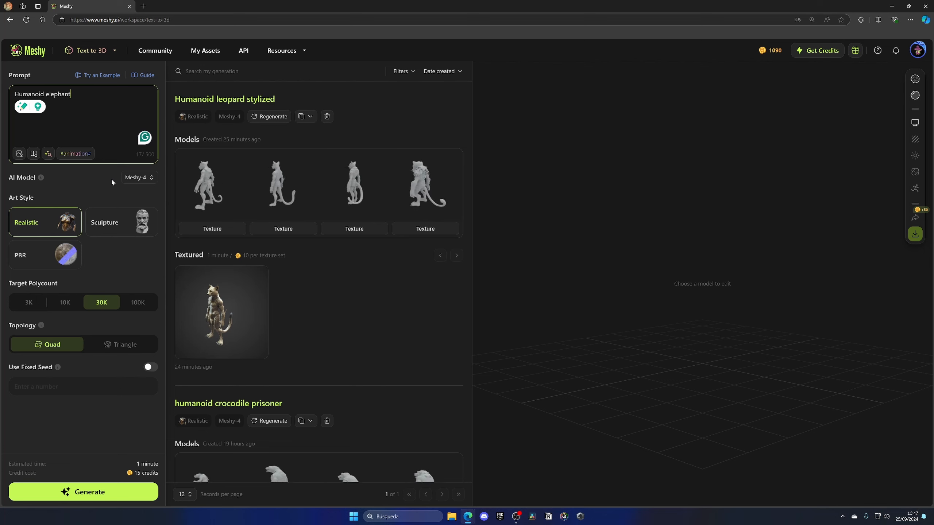
{"action": "left_click", "coordinate": [138, 178]}
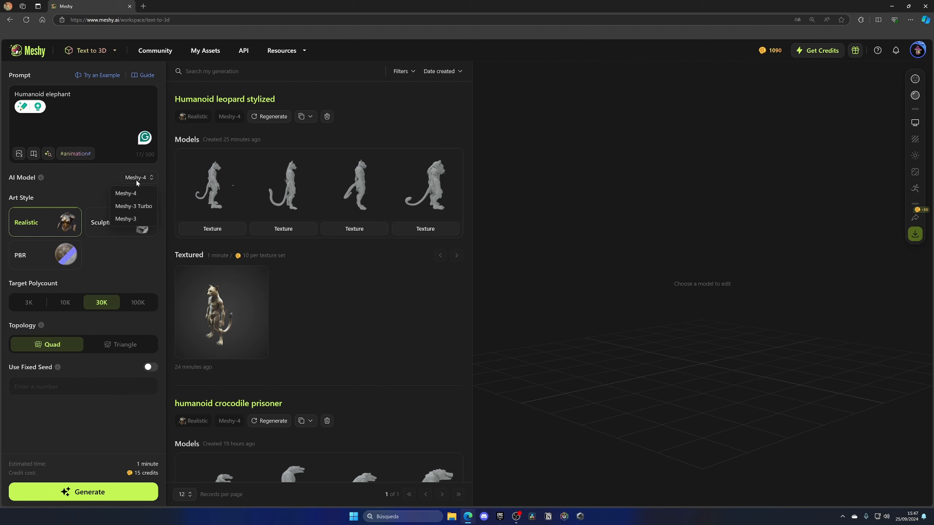
{"action": "left_click", "coordinate": [109, 180]}
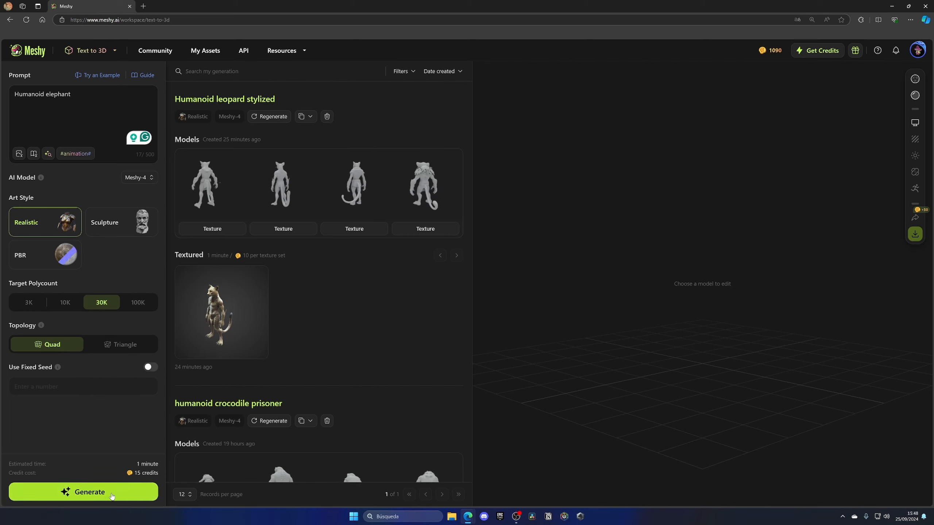
Generate four elephant variants and compare them, settling on the upright big-eared second one
{"action": "left_click", "coordinate": [83, 492]}
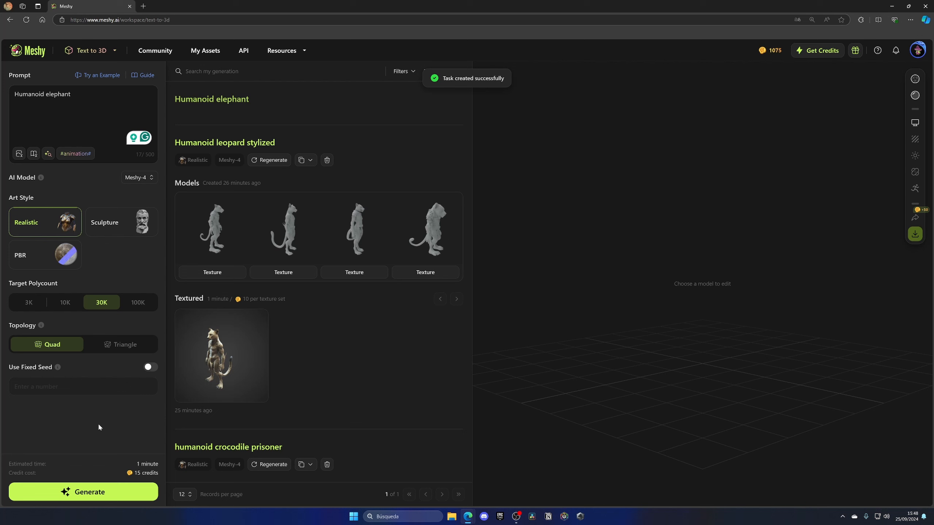
{"action": "left_click", "coordinate": [83, 492]}
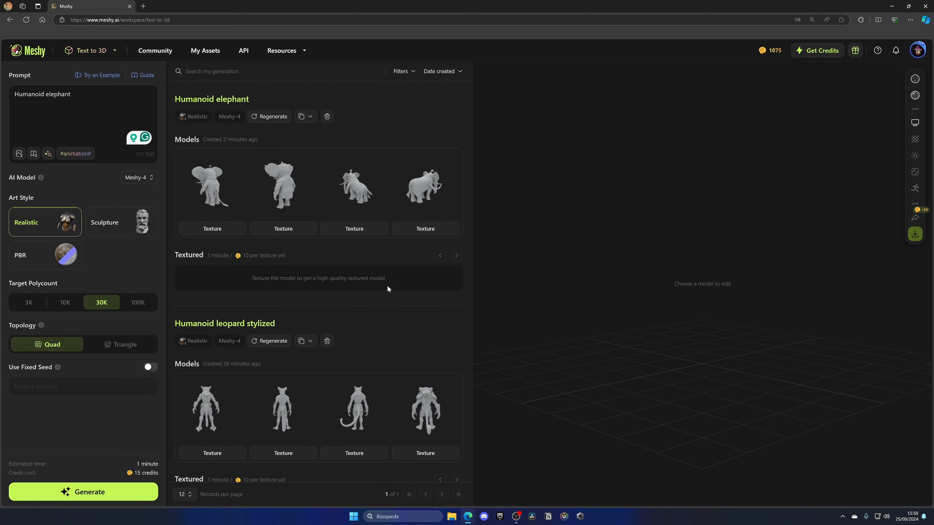
{"action": "left_click", "coordinate": [283, 185]}
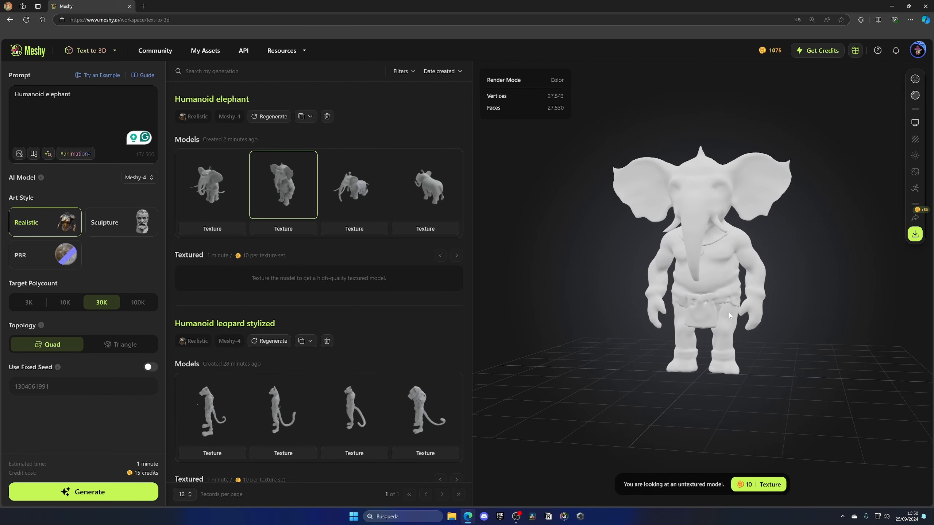
{"action": "left_click_drag", "start_coordinate": [729, 315], "coordinate": [670, 280]}
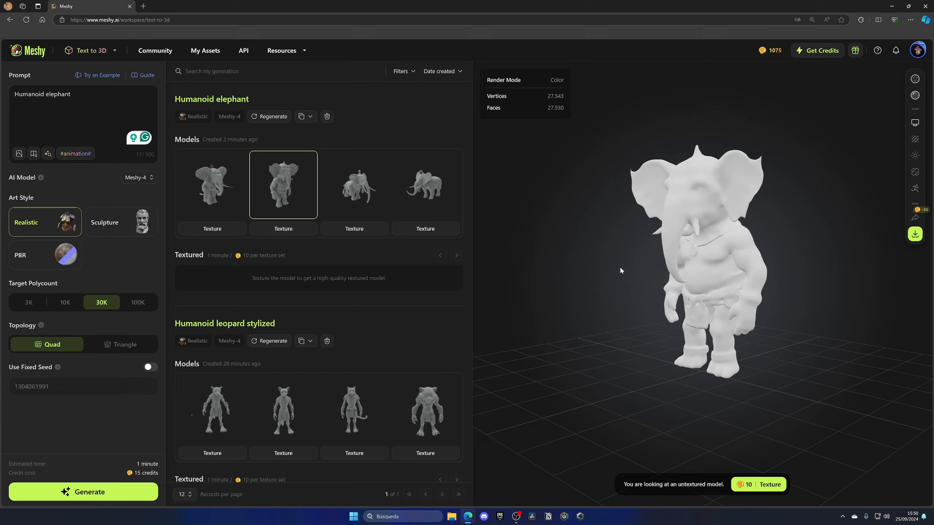
{"action": "left_click", "coordinate": [212, 184]}
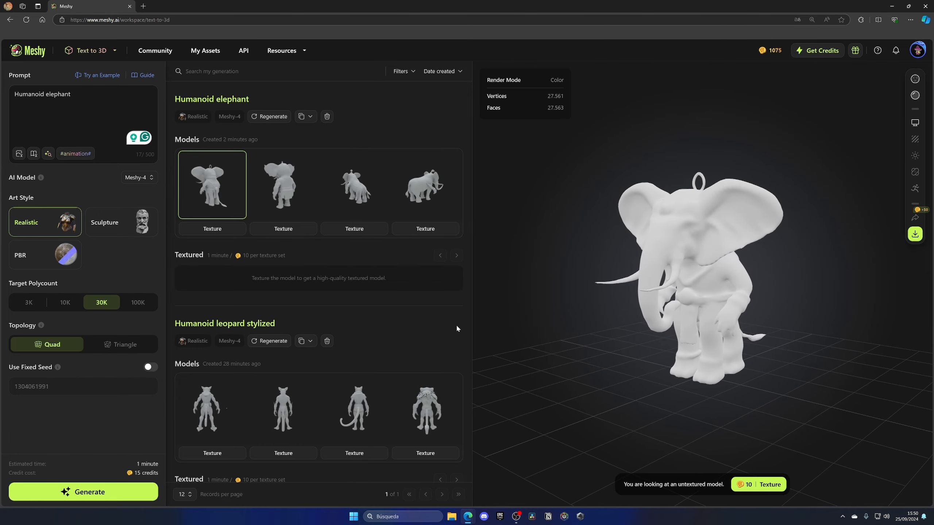
{"action": "left_click", "coordinate": [283, 185]}
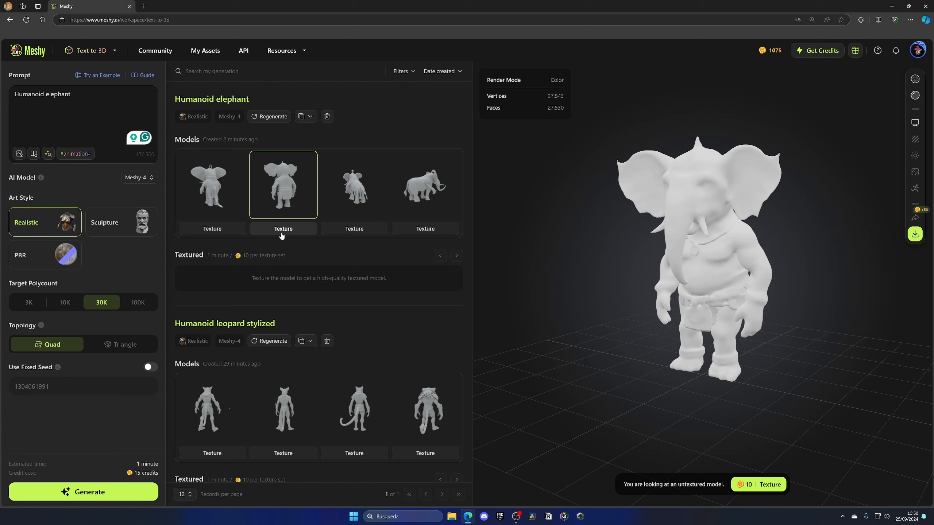
Texture the second elephant model, then go through Community to Image to 3D
{"action": "left_click", "coordinate": [283, 229]}
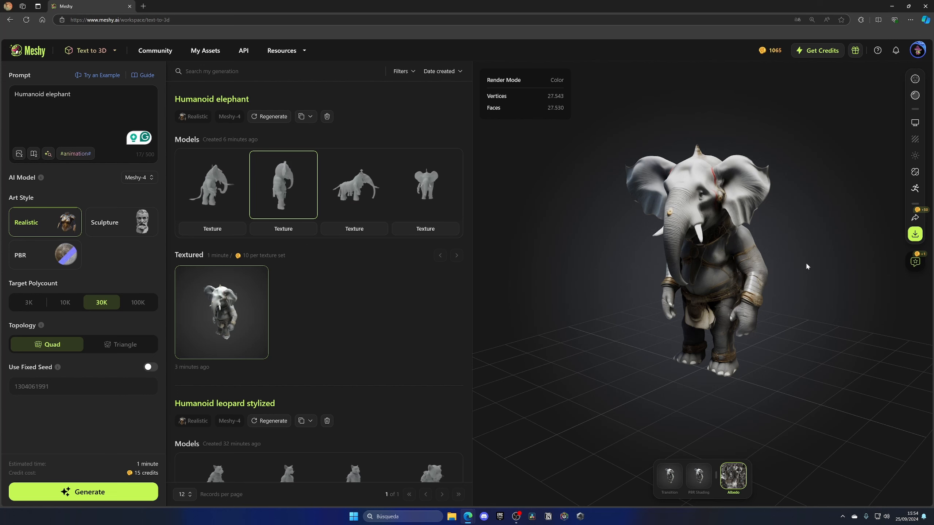
{"action": "left_click", "coordinate": [154, 50]}
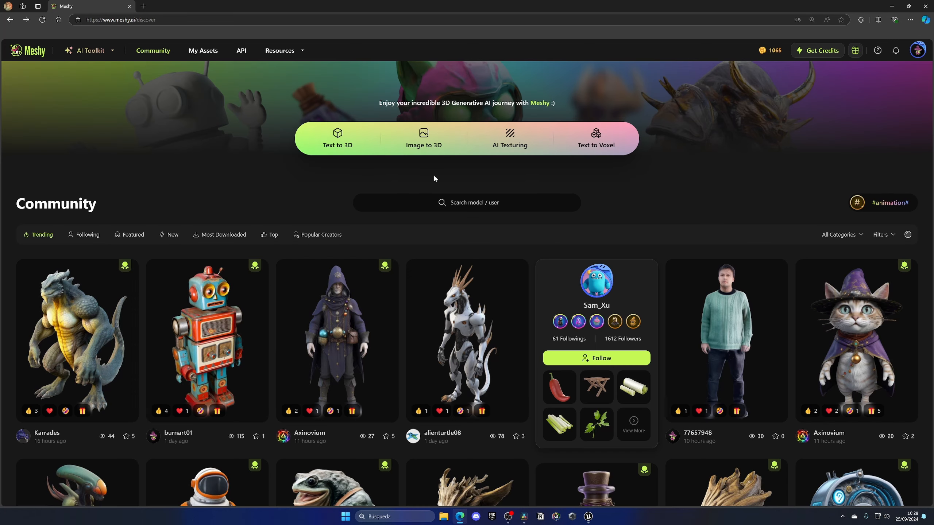
{"action": "mouse_move", "coordinate": [426, 171]}
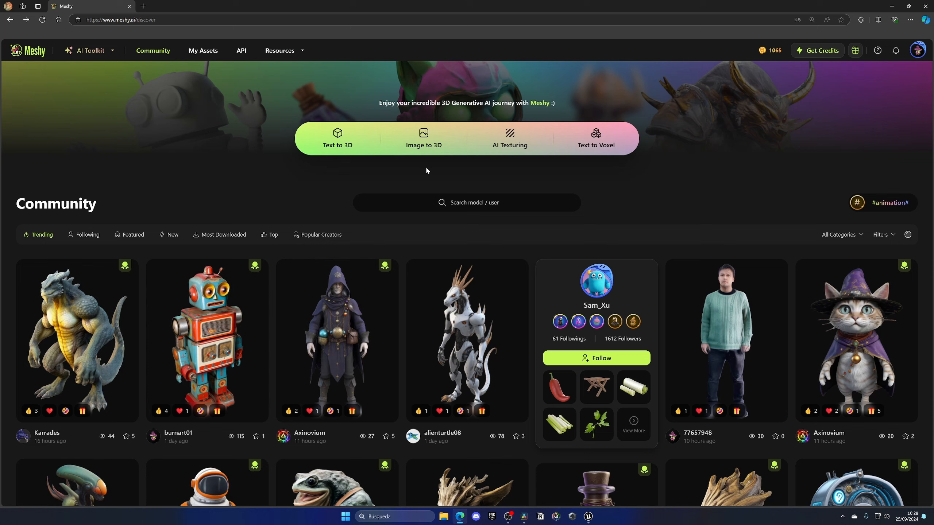
{"action": "left_click", "coordinate": [424, 137]}
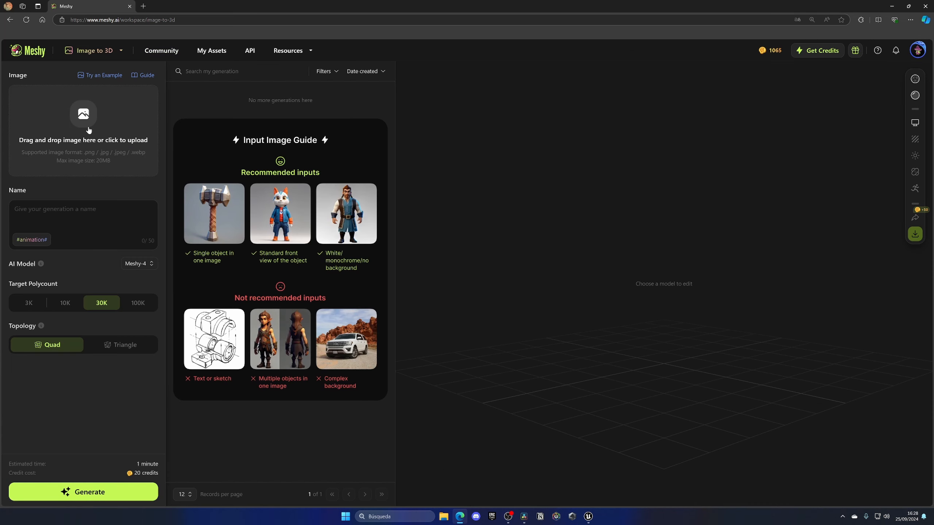
Upload the yellow-jacket boy image and generate it on Meshy-4 at 30K quad
{"action": "left_click", "coordinate": [83, 122]}
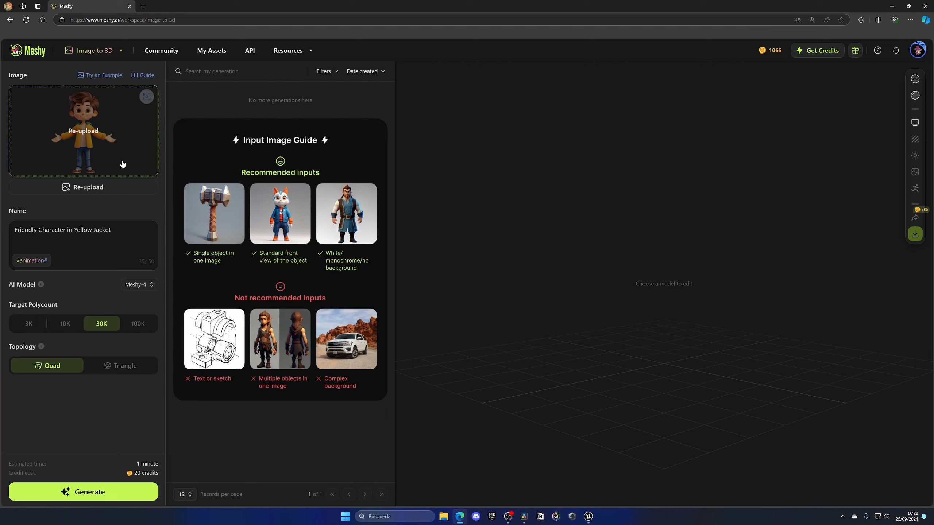
{"action": "mouse_move", "coordinate": [153, 158]}
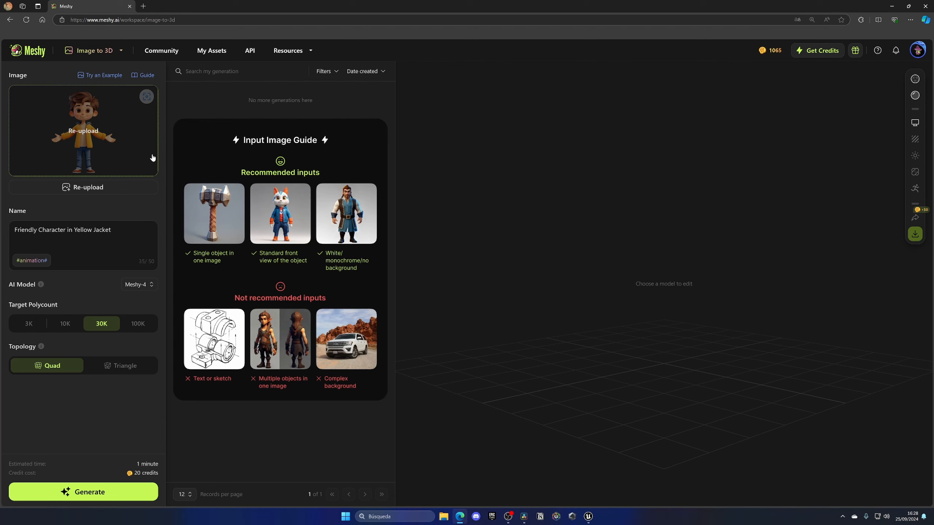
{"action": "mouse_move", "coordinate": [164, 150]}
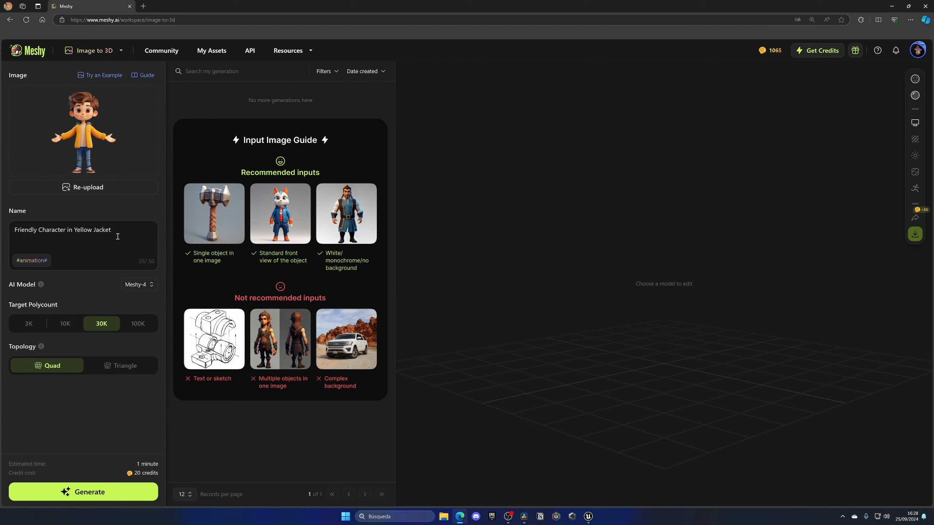
{"action": "mouse_move", "coordinate": [88, 238]}
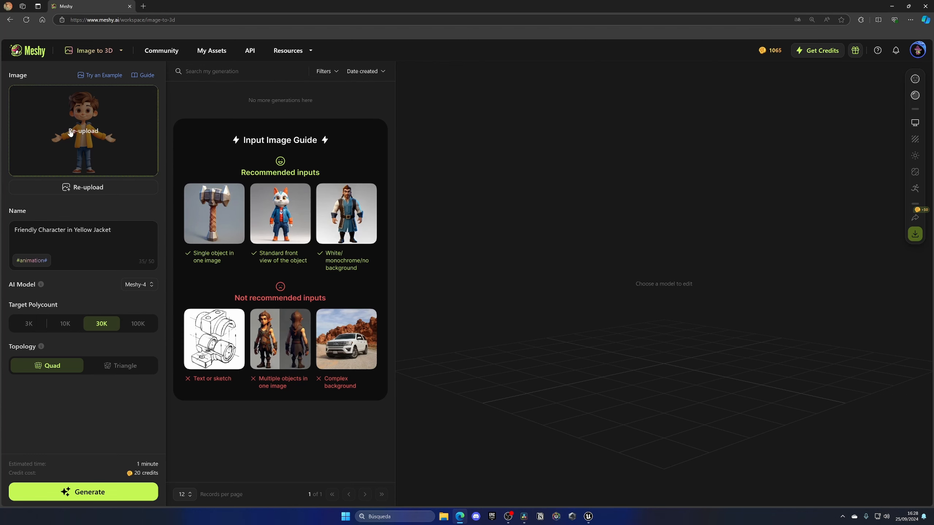
{"action": "mouse_move", "coordinate": [93, 295]}
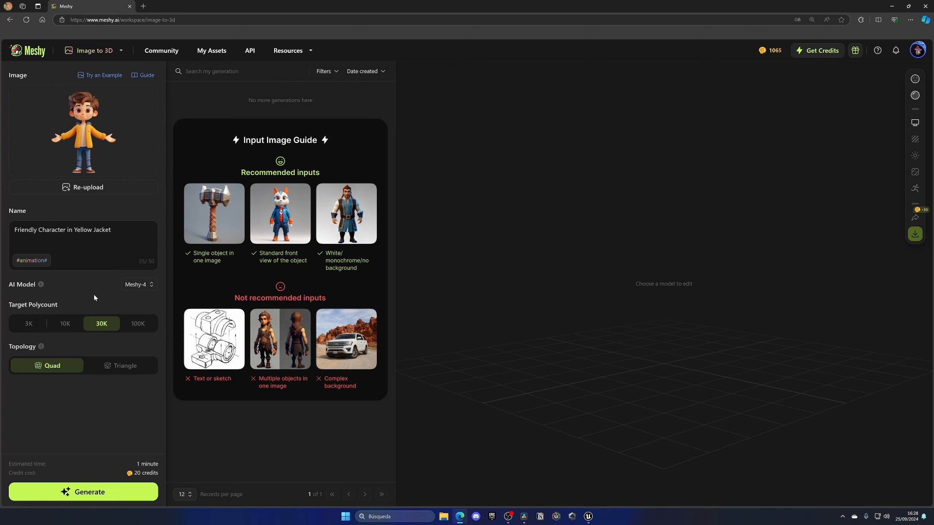
{"action": "mouse_move", "coordinate": [155, 301]}
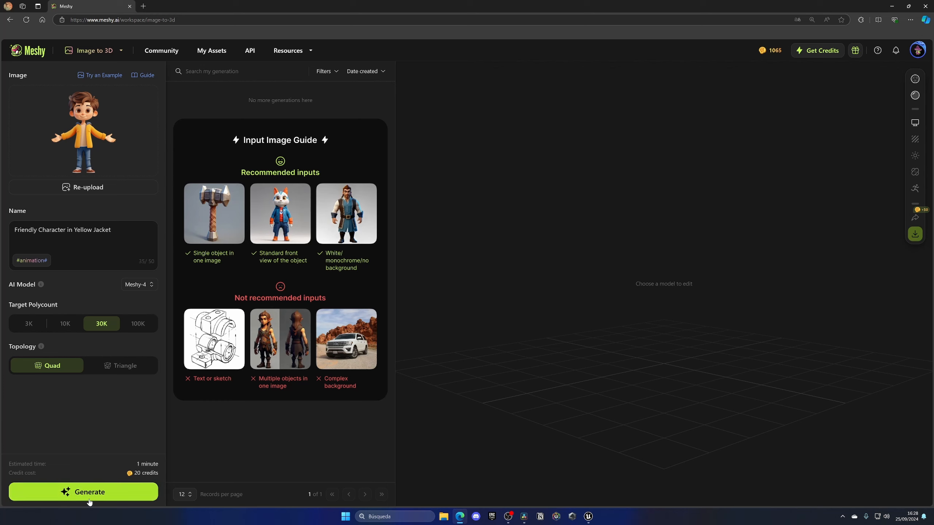
{"action": "left_click", "coordinate": [83, 492]}
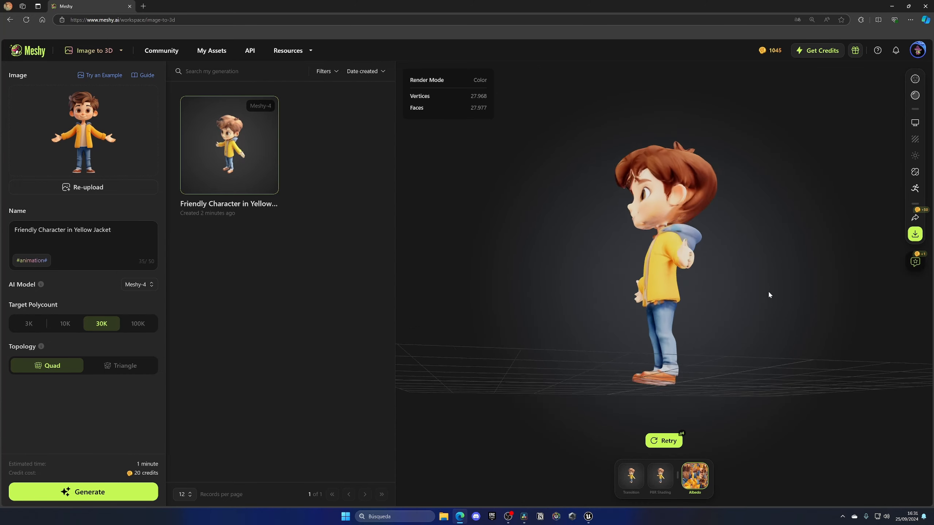
Orbit the boy character to view its front, then open the textured Humanoid leopard
{"action": "left_click_drag", "start_coordinate": [769, 295], "coordinate": [722, 266]}
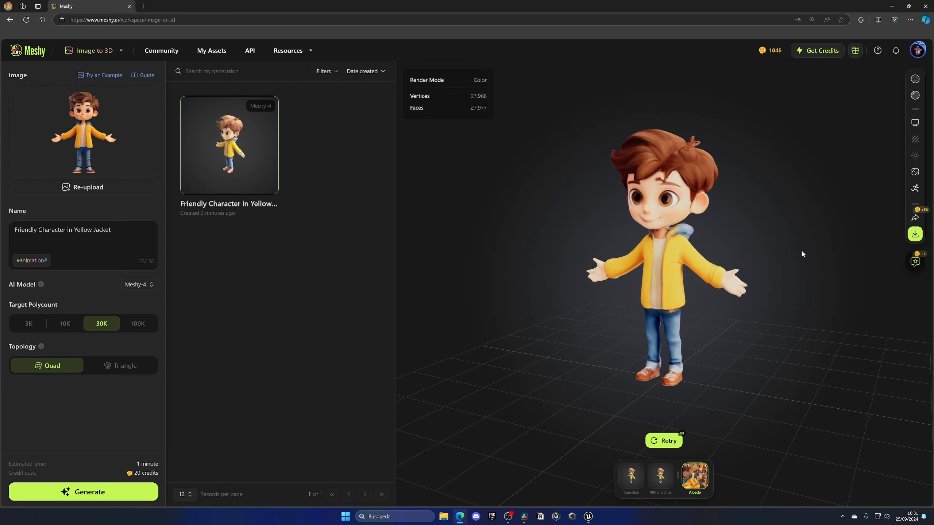
{"action": "left_click", "coordinate": [90, 50]}
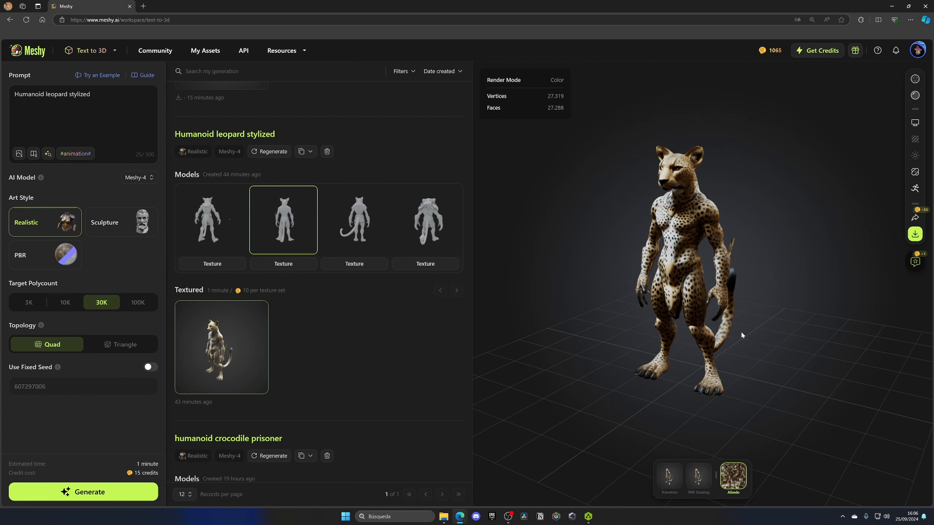
{"action": "mouse_move", "coordinate": [915, 189]}
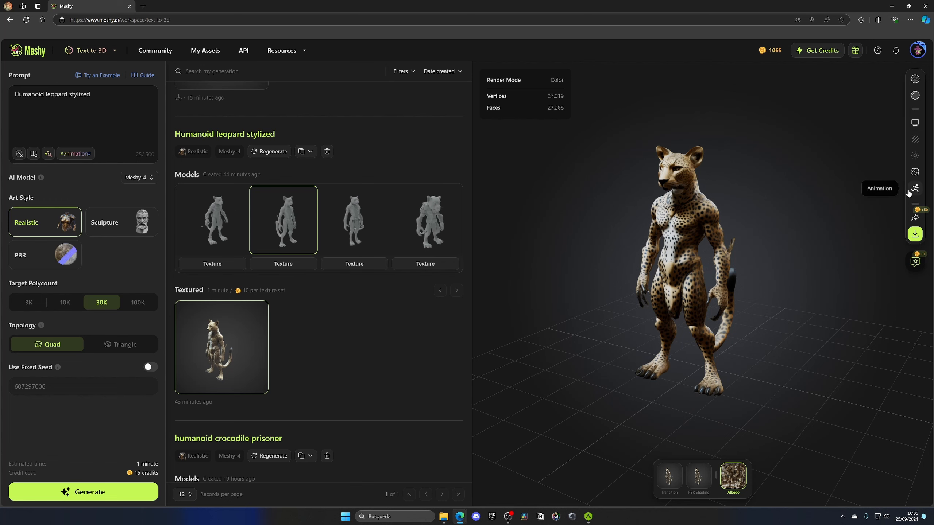
Start animating the leopard as a Humanoid and accept its orientation and height
{"action": "left_click", "coordinate": [915, 189]}
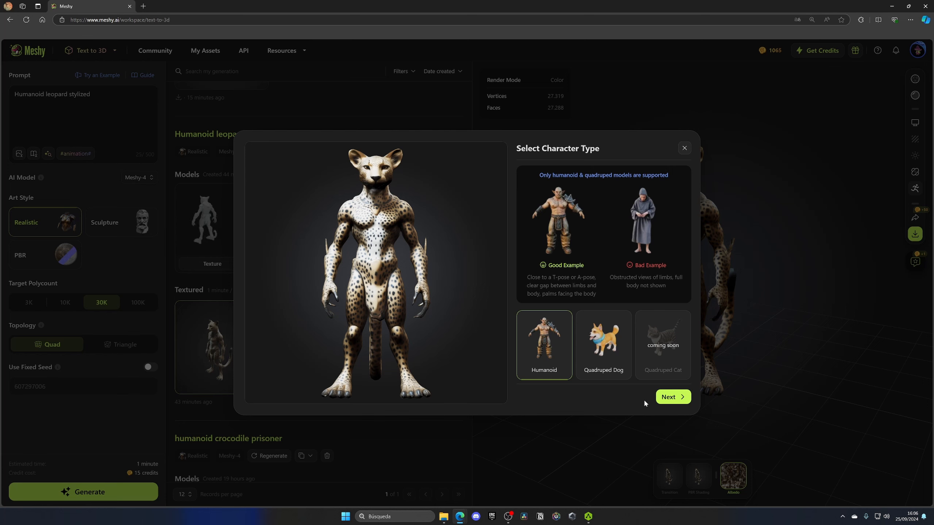
{"action": "left_click", "coordinate": [672, 396]}
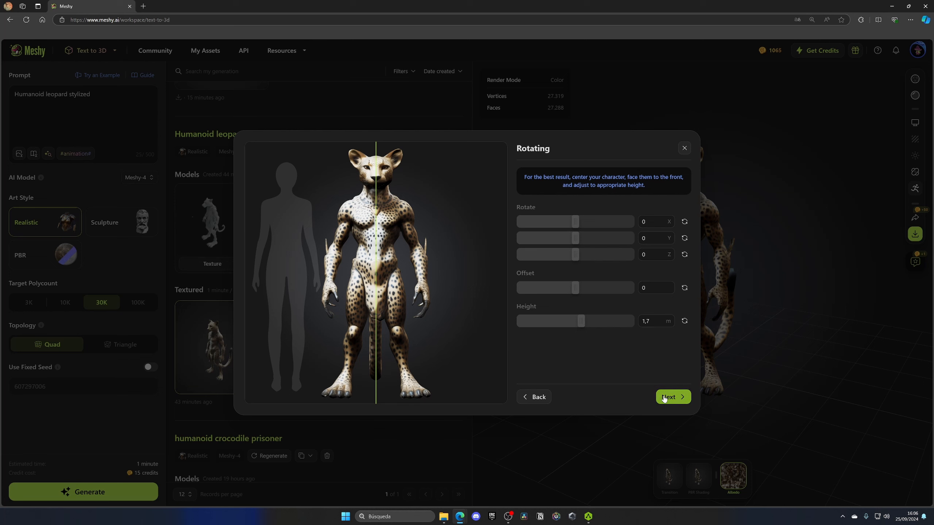
{"action": "left_click", "coordinate": [672, 396]}
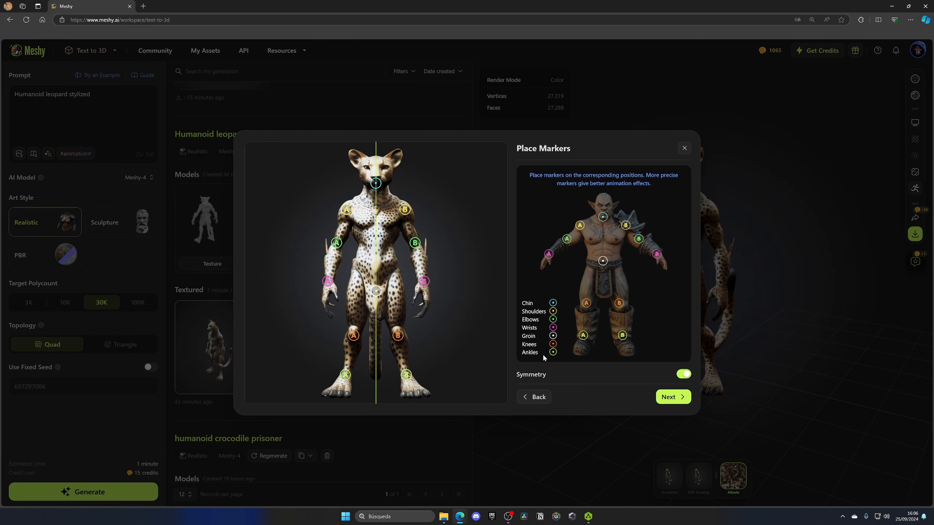
Confirm the joint marker positions so the leopard is rigged and previews walking
{"action": "left_click", "coordinate": [672, 397]}
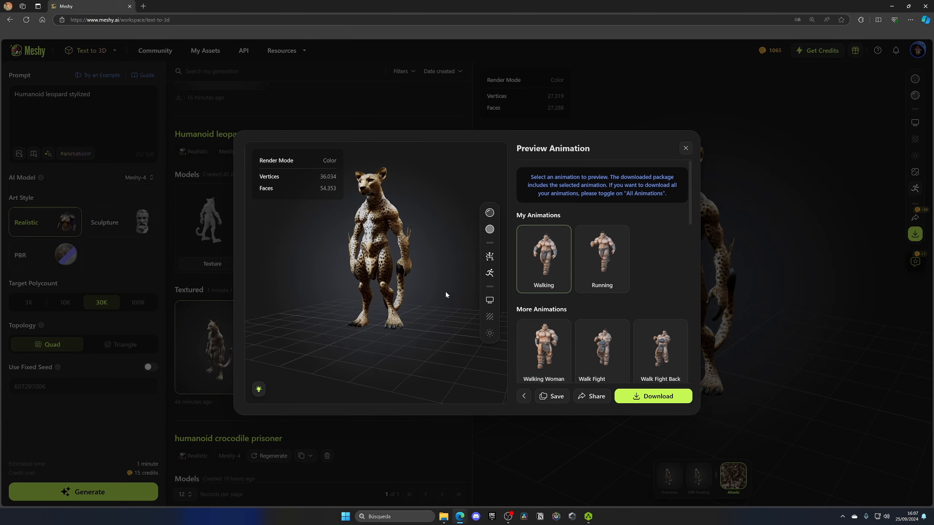
Preview the leopard with Running and Walking Woman animations and toggle the skeleton display
{"action": "left_click", "coordinate": [602, 258]}
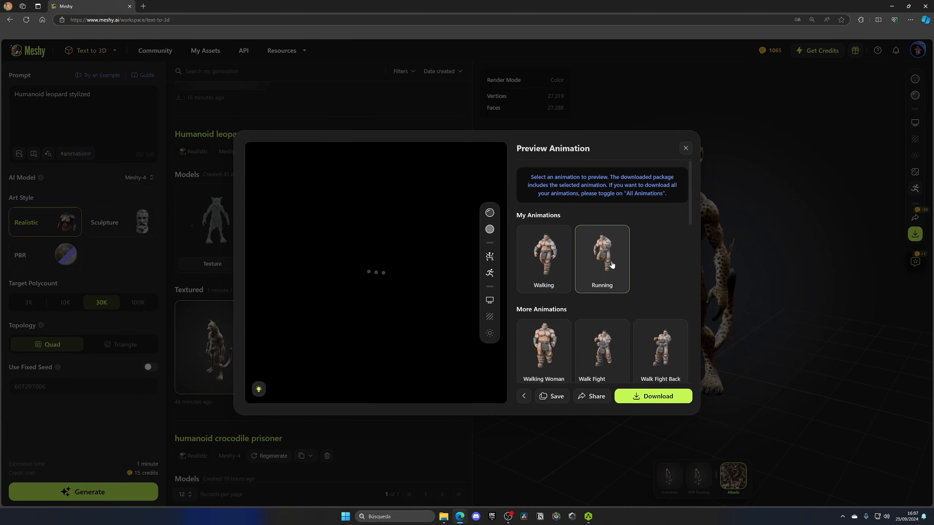
{"action": "left_click", "coordinate": [601, 258]}
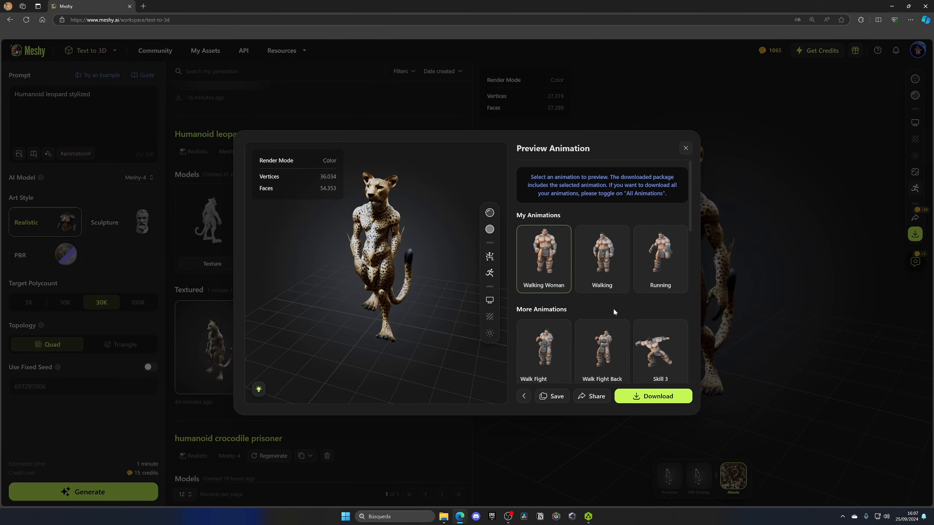
{"action": "mouse_move", "coordinate": [489, 257]}
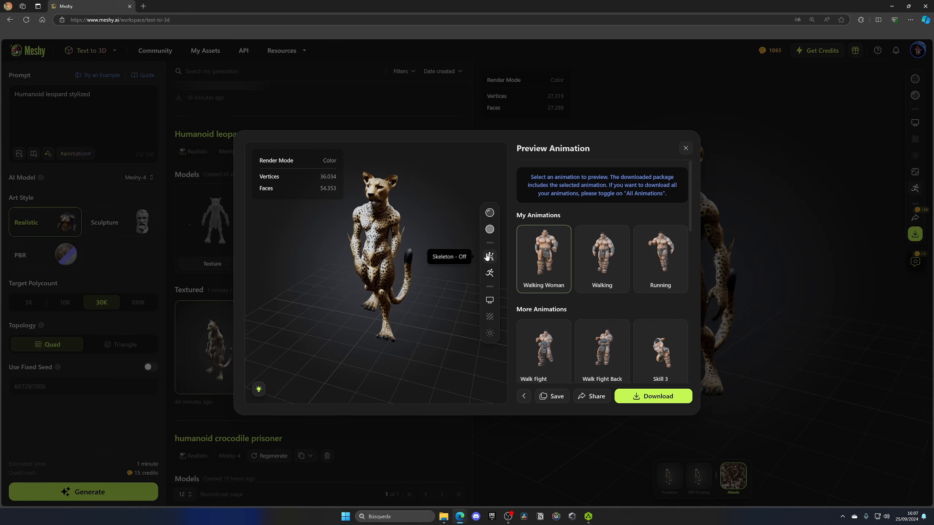
{"action": "left_click", "coordinate": [489, 257]}
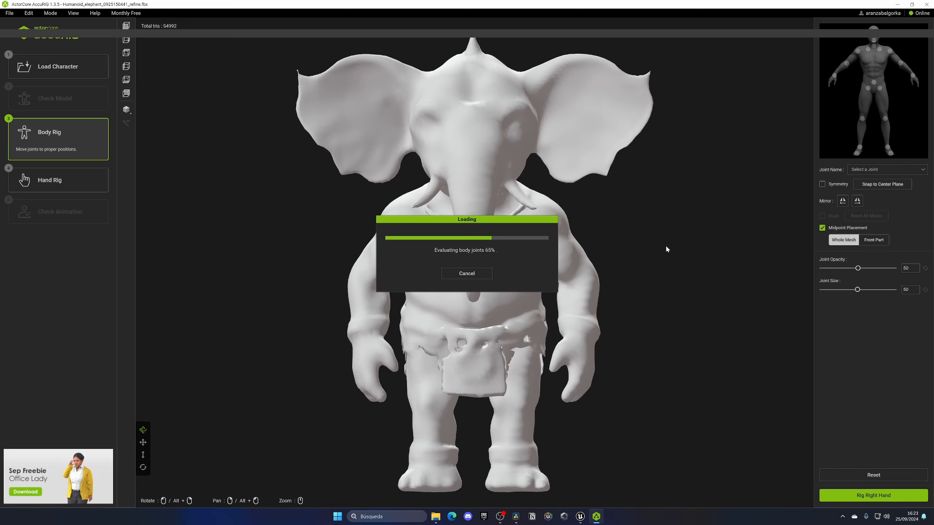
{"action": "mouse_move", "coordinate": [280, 174]}
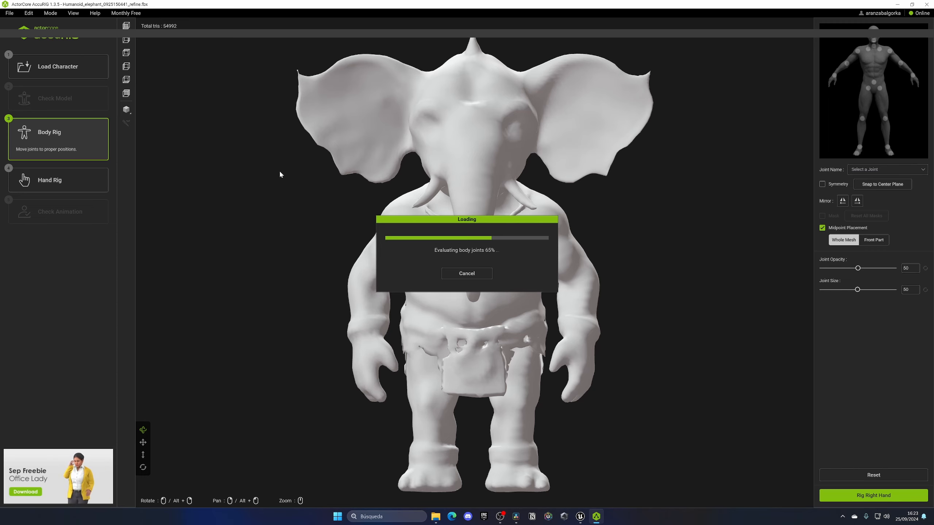
{"action": "mouse_move", "coordinate": [669, 243]}
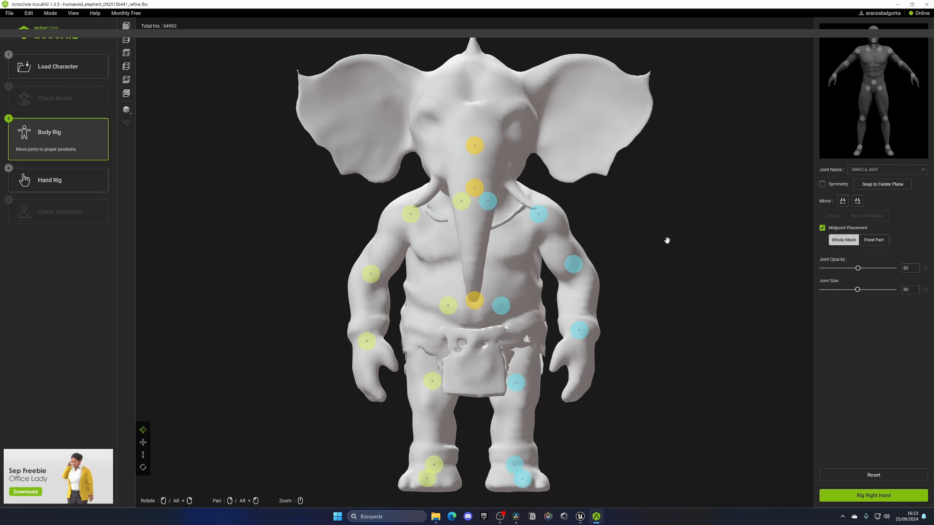
{"action": "mouse_move", "coordinate": [633, 241]}
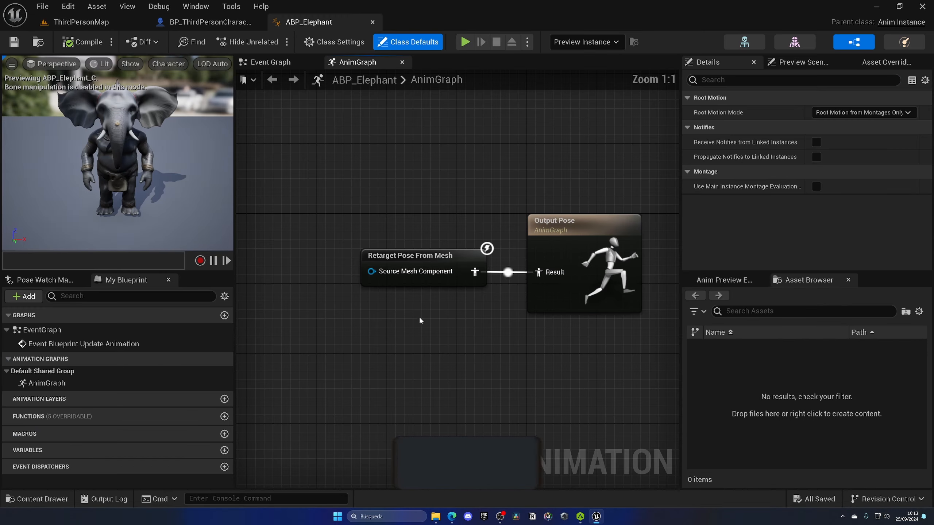
Inspect ABP_Elephant's Retarget Pose From Mesh node, then view BP_ThirdPersonCharacter and the ThirdPersonMap level
{"action": "left_click", "coordinate": [409, 255]}
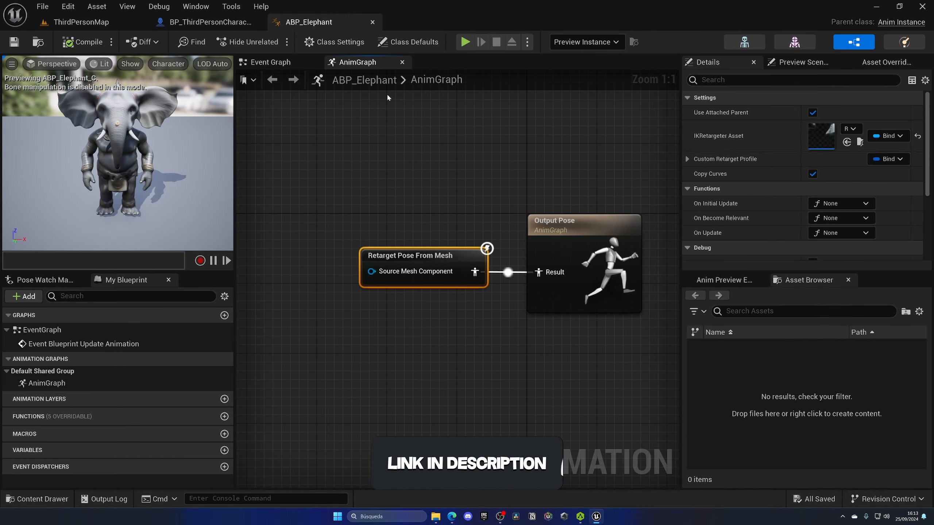
{"action": "left_click", "coordinate": [206, 22]}
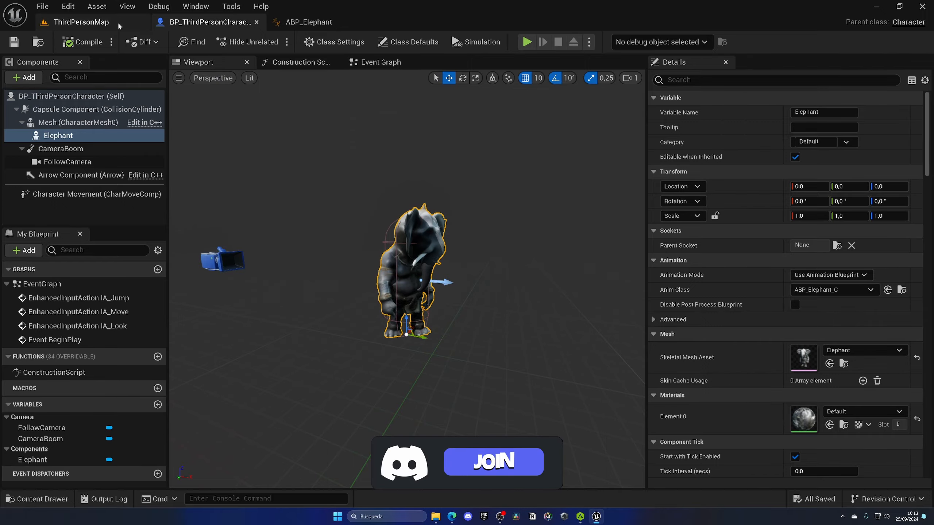
{"action": "left_click", "coordinate": [526, 42]}
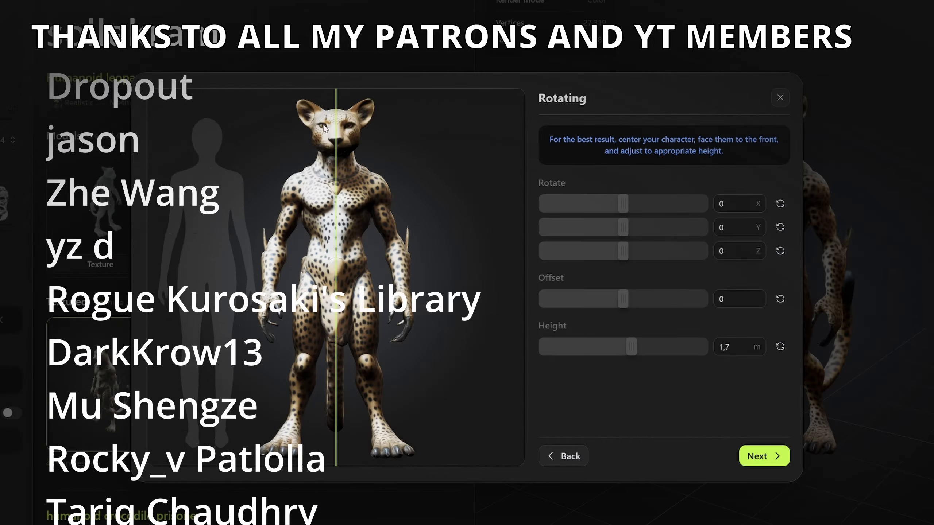
Confirm the leopard's rotation and advance to the Place Markers step
{"action": "left_click", "coordinate": [764, 456]}
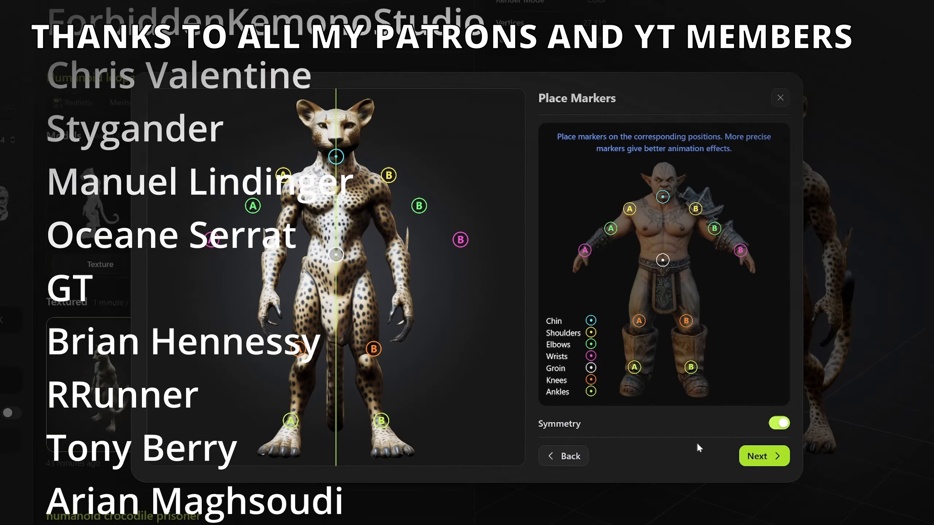